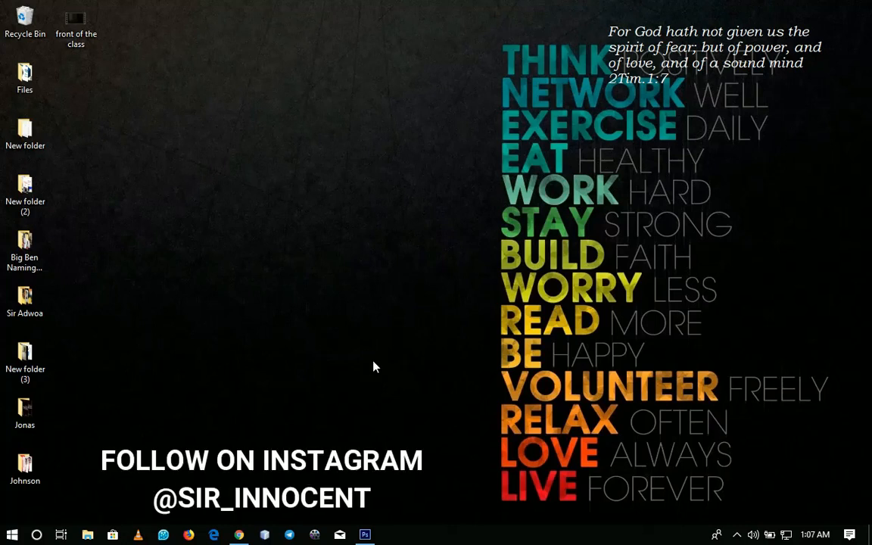
Leave the Photoshop text edit and bring up Chrome on the Google homepage.
click(365, 536)
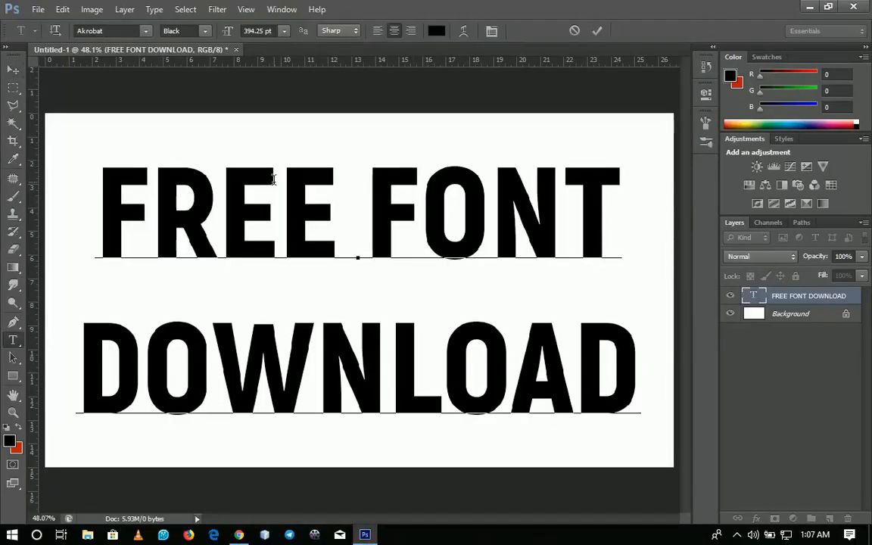
click(218, 215)
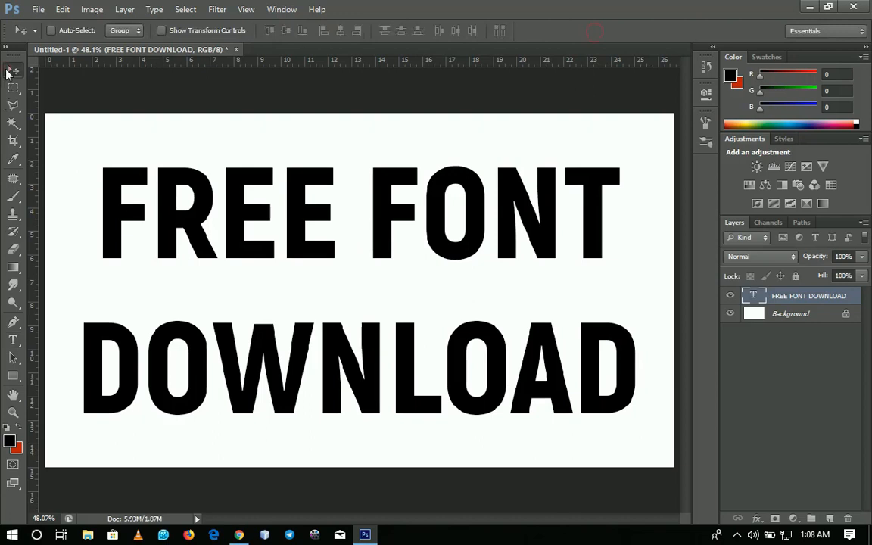
mouse_move(10, 68)
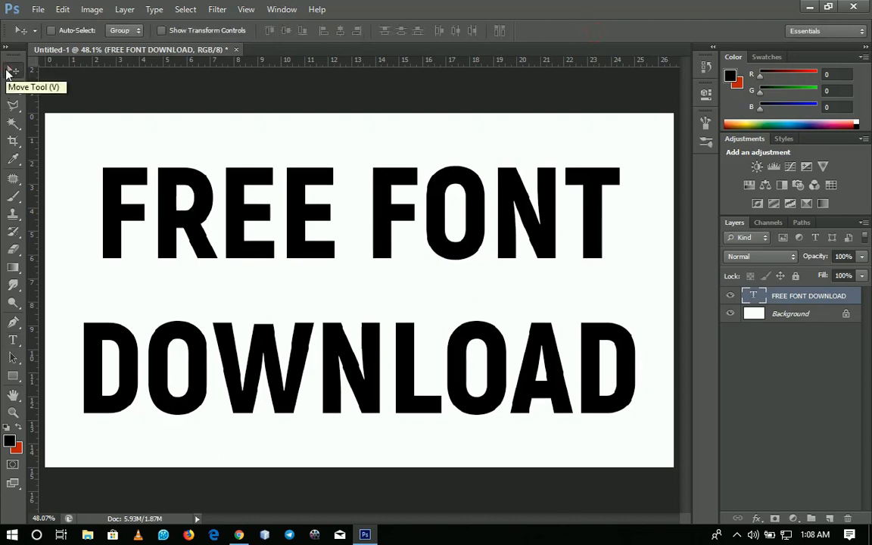
mouse_move(839, 6)
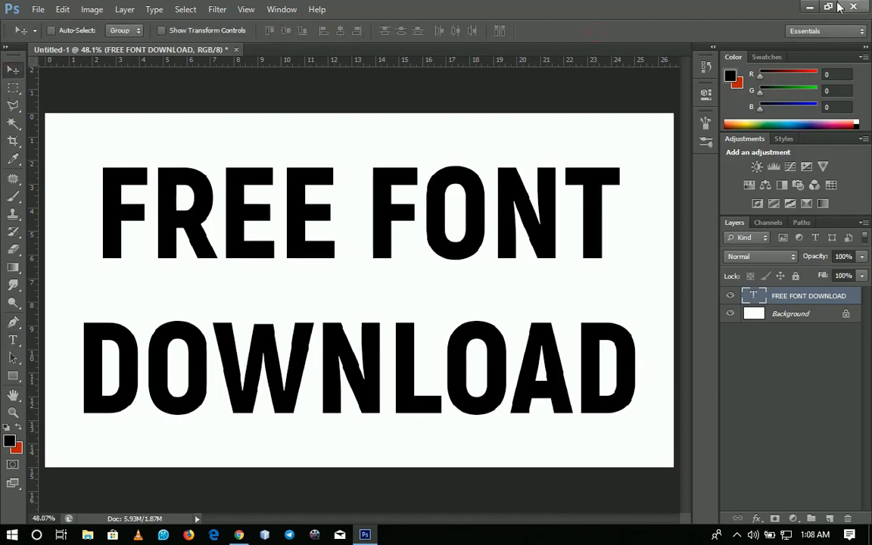
mouse_move(805, 8)
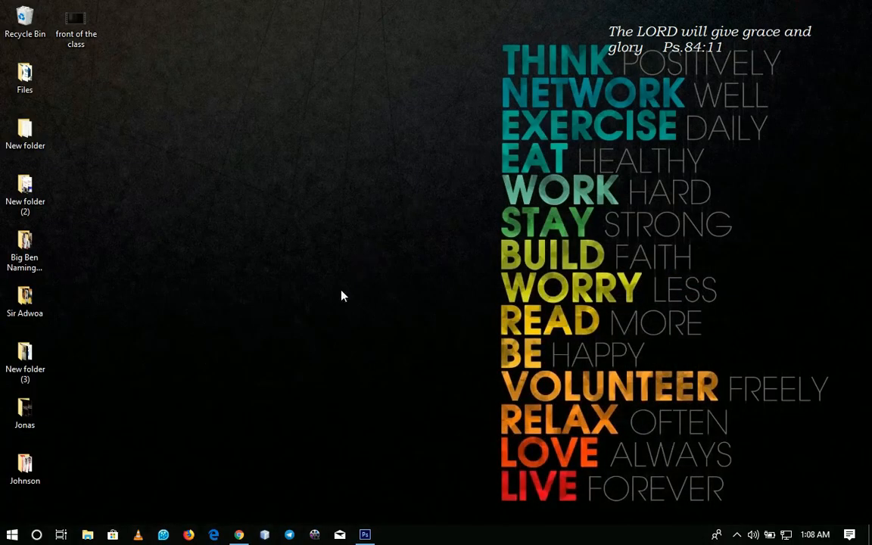
click(239, 533)
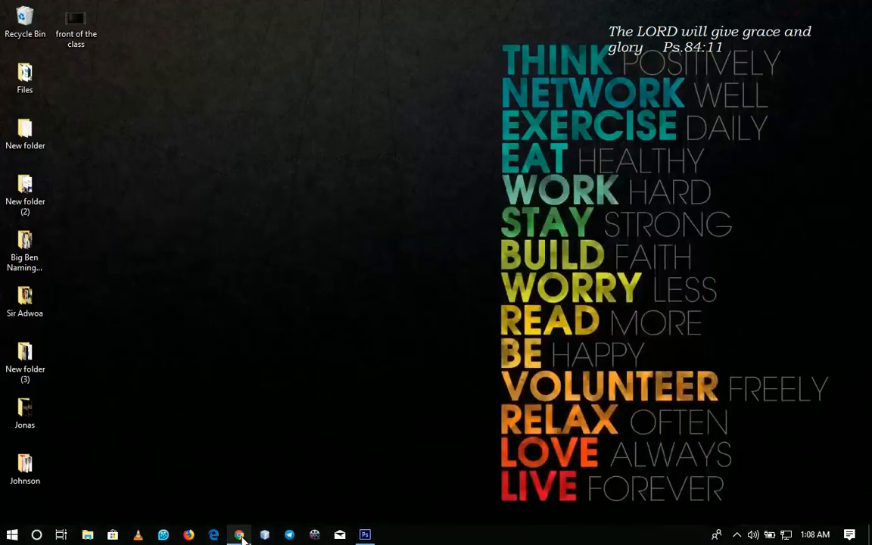
click(239, 532)
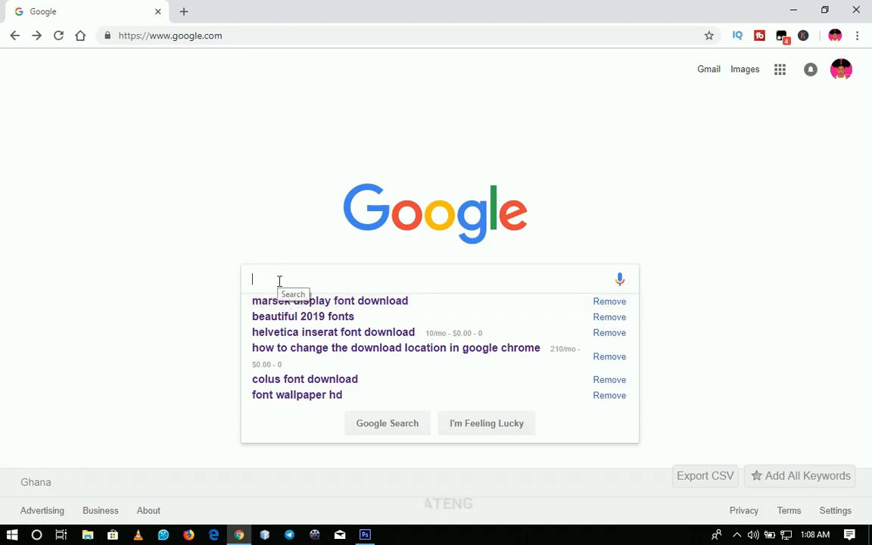
Search Google for 'marsek display font download' and go to the dafont.com Marsek result.
text(mark)
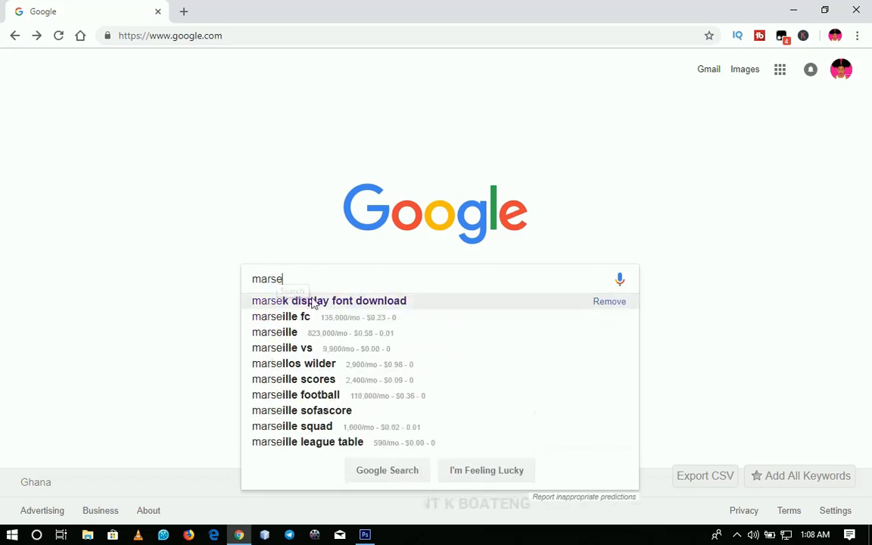
click(327, 300)
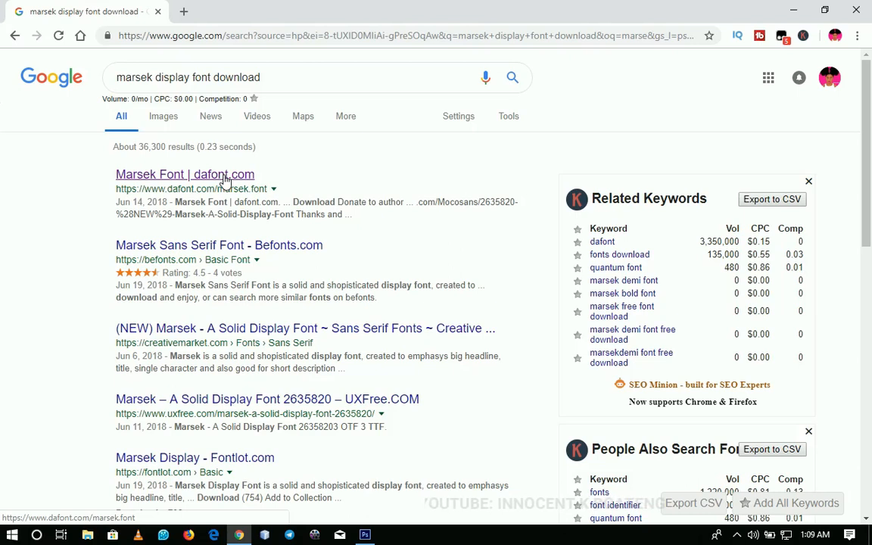
click(184, 174)
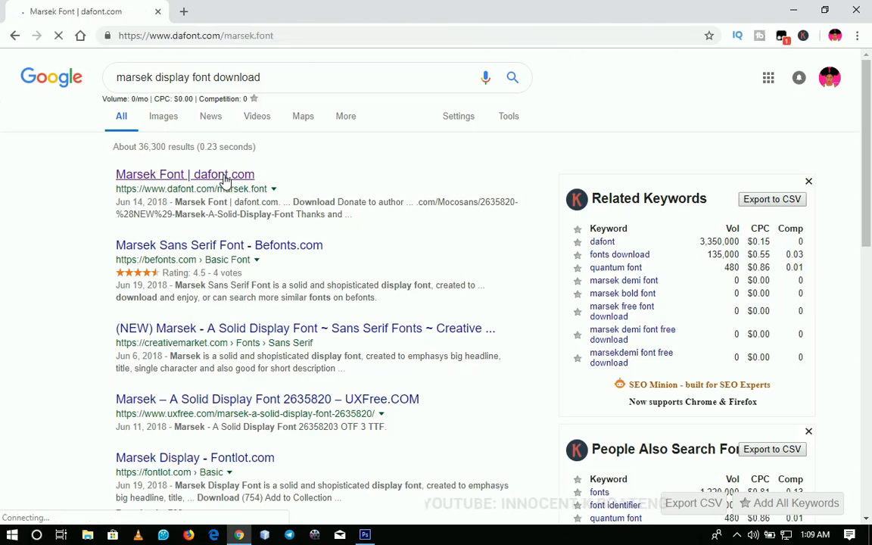
Download the Marsek font from its dafont.com page as marsek.zip.
click(185, 174)
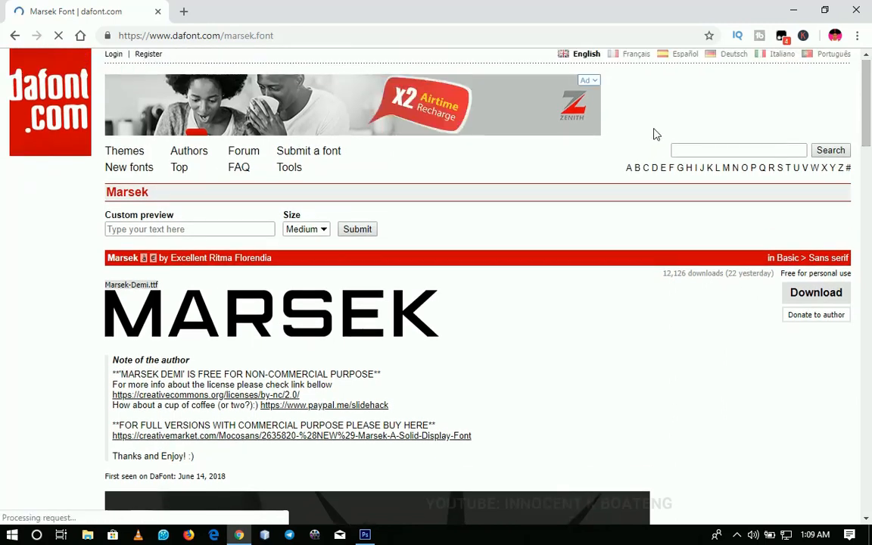
scroll(down, 3)
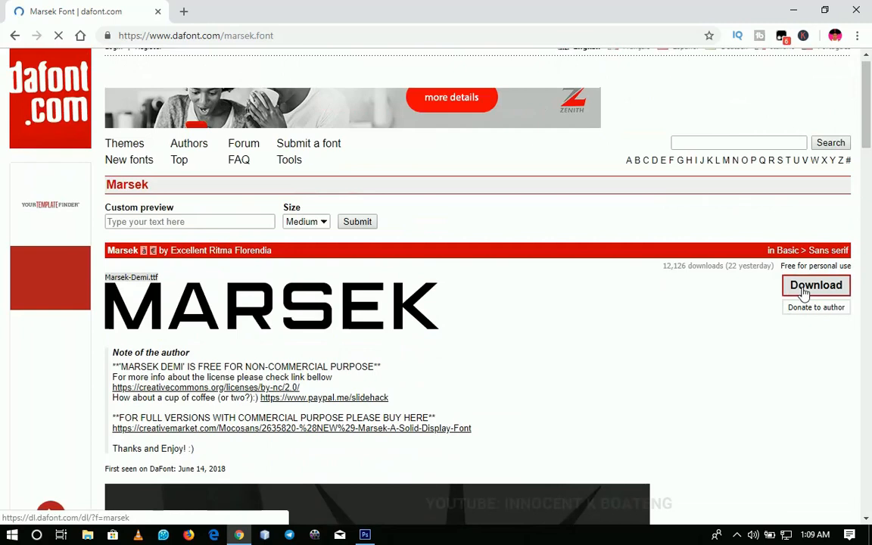
click(814, 285)
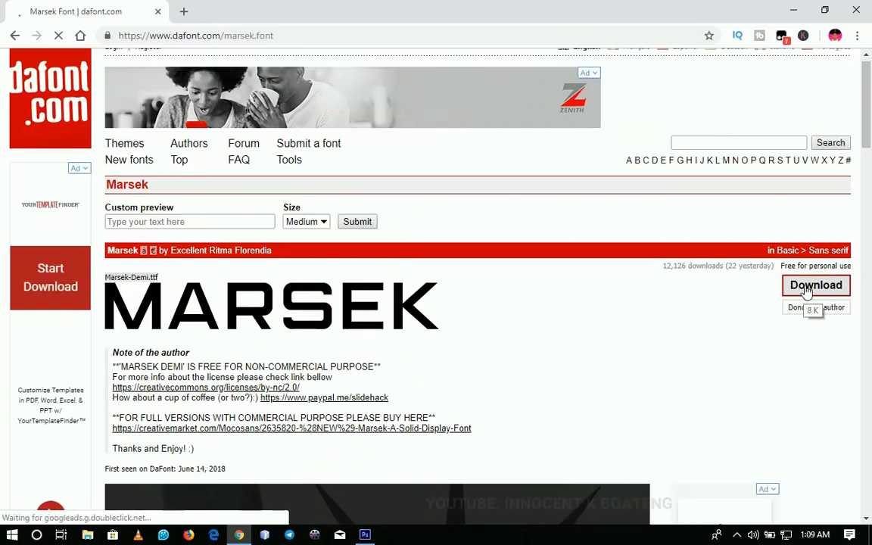
scroll(down, 3)
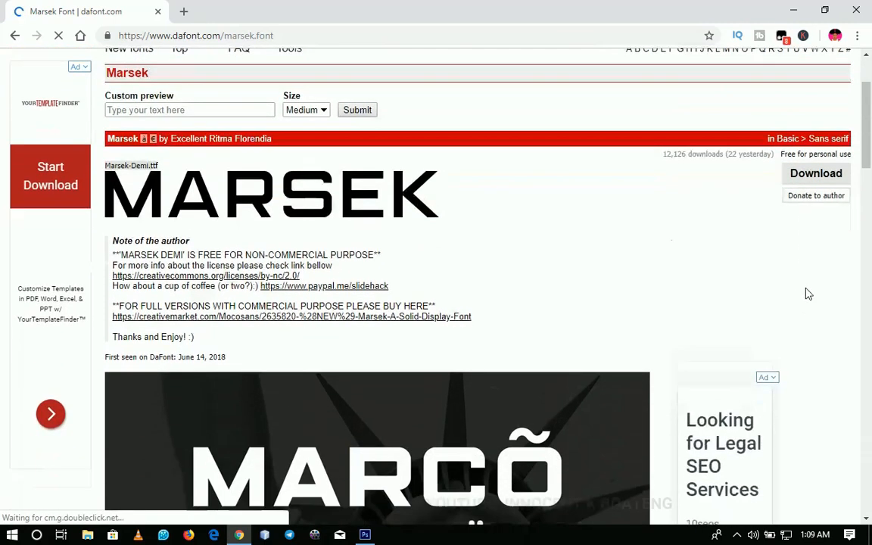
scroll(down, 3)
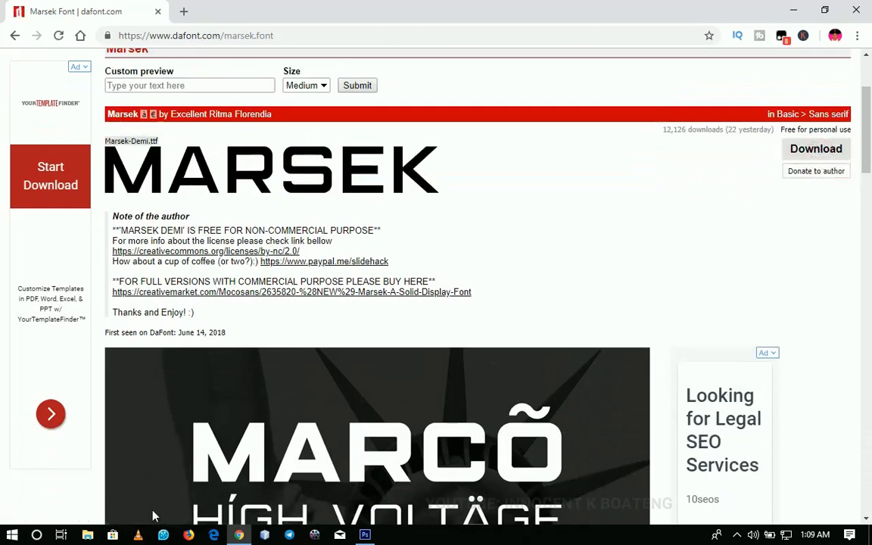
click(815, 149)
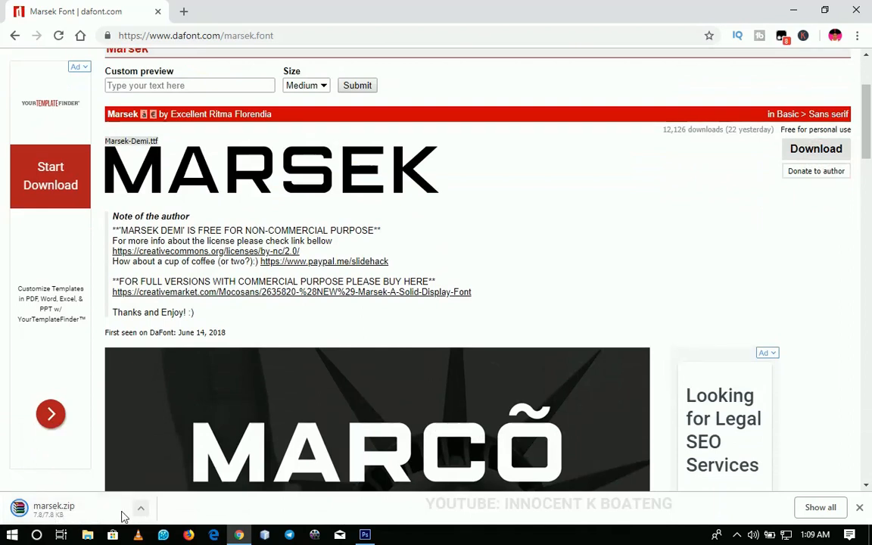
mouse_move(48, 509)
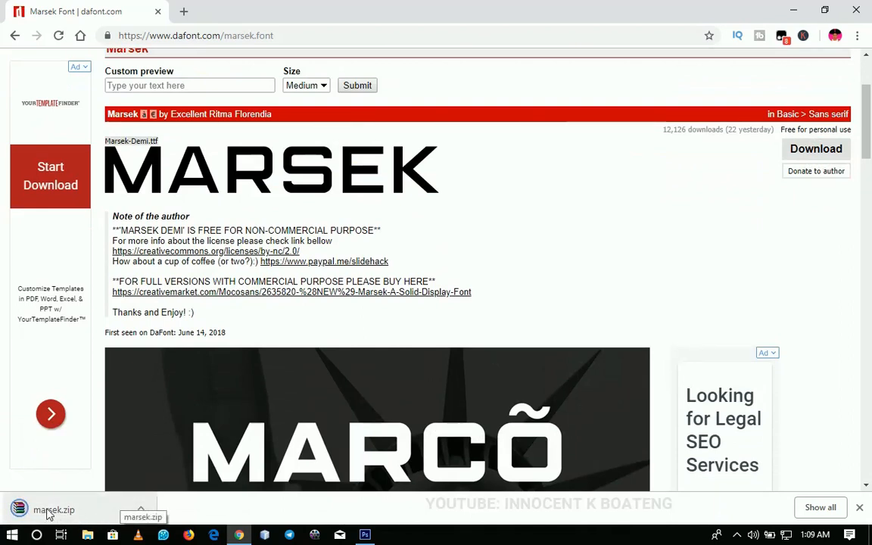
mouse_move(781, 9)
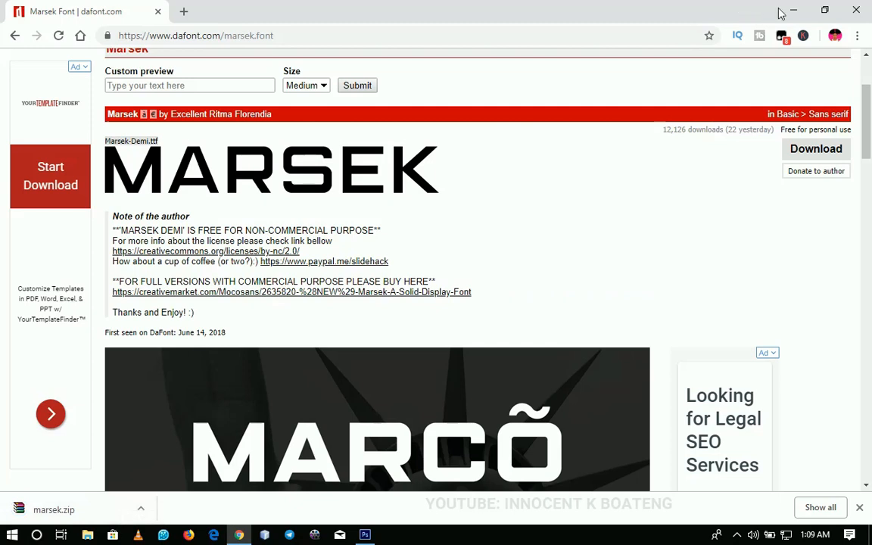
mouse_move(793, 11)
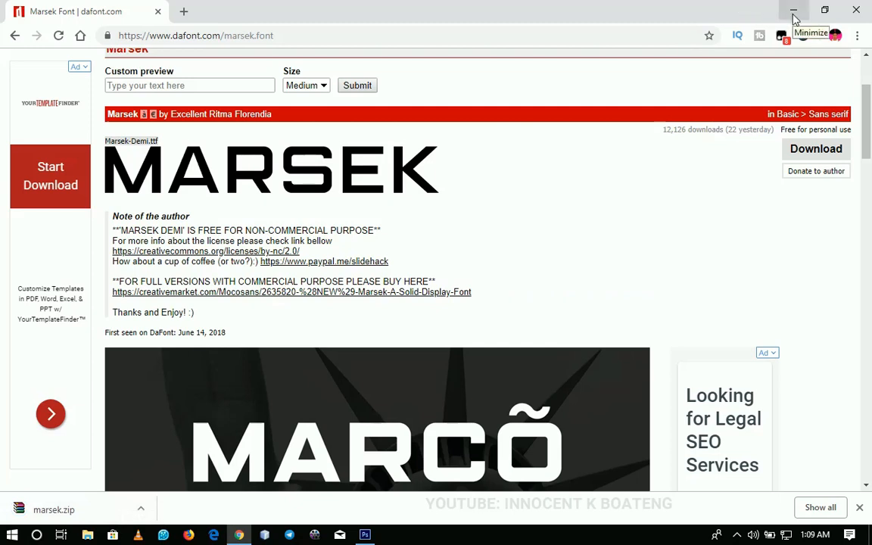
Minimize Chrome and select the downloaded marsek archive on the desktop.
click(787, 12)
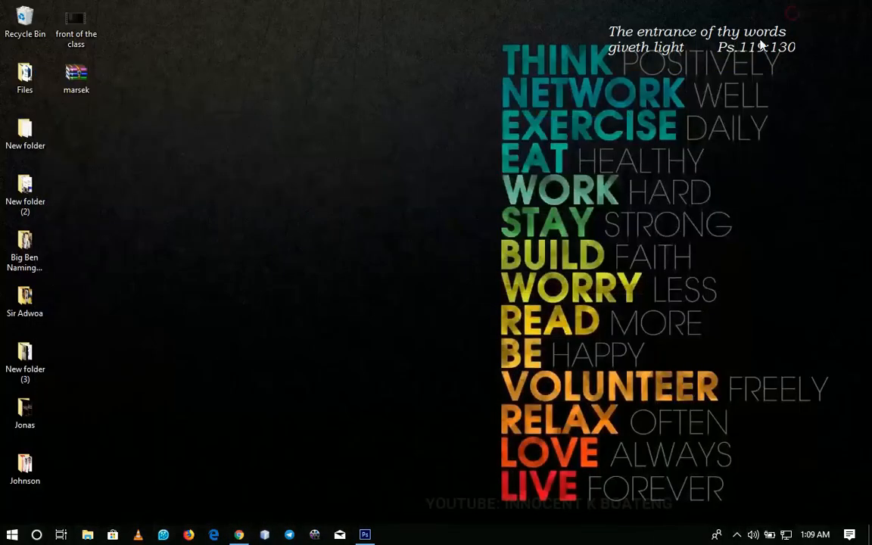
mouse_move(204, 163)
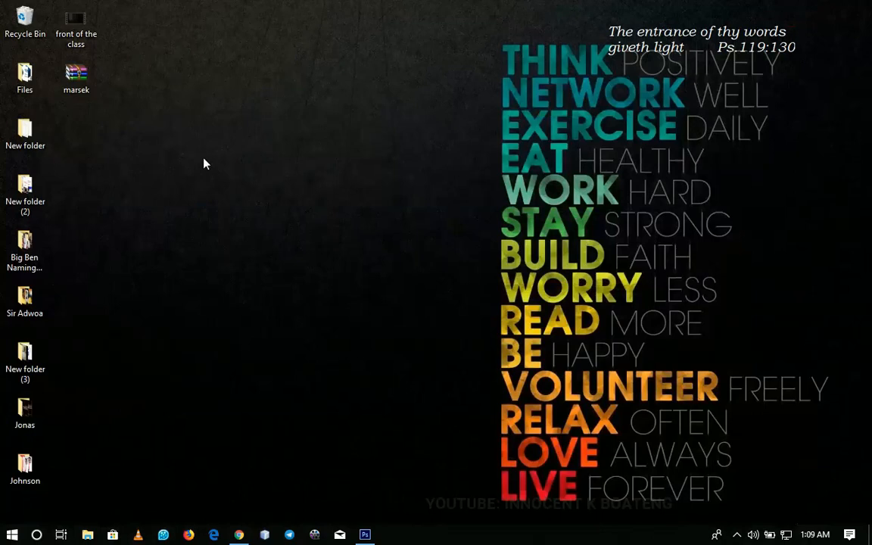
mouse_move(99, 159)
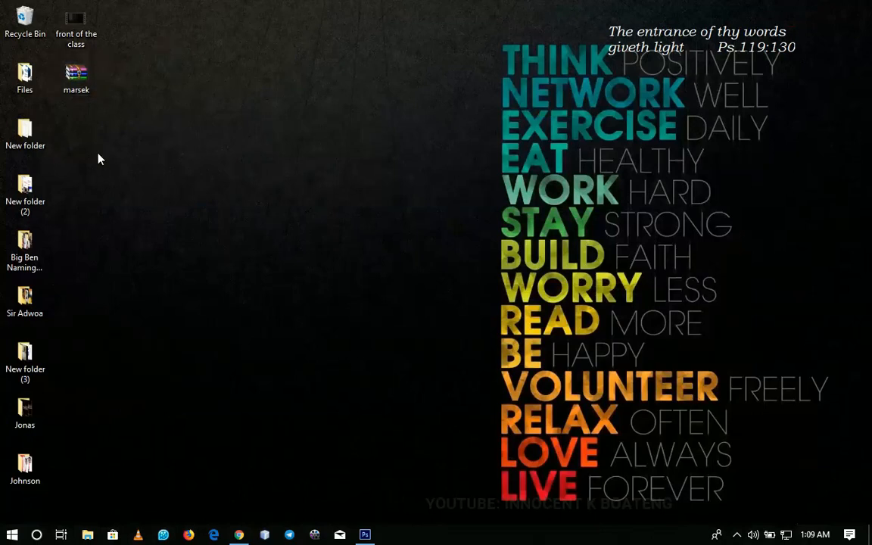
mouse_move(139, 100)
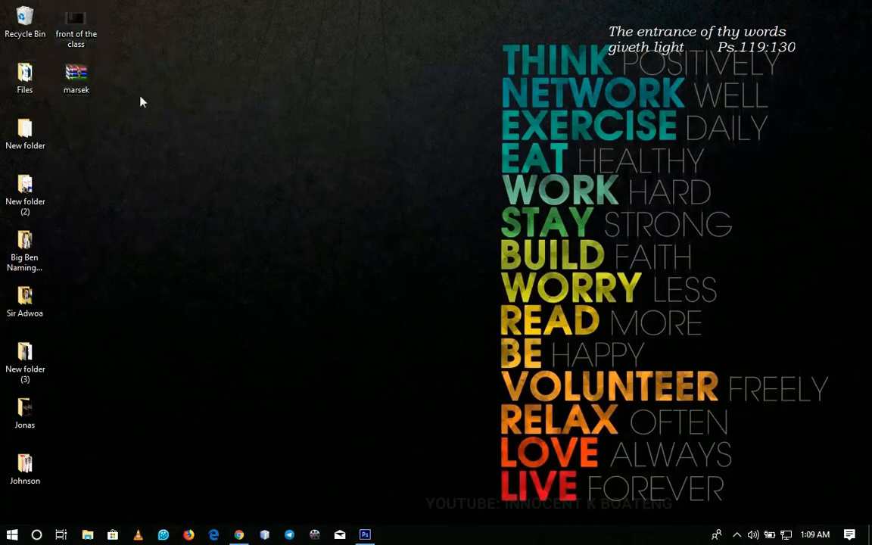
click(75, 75)
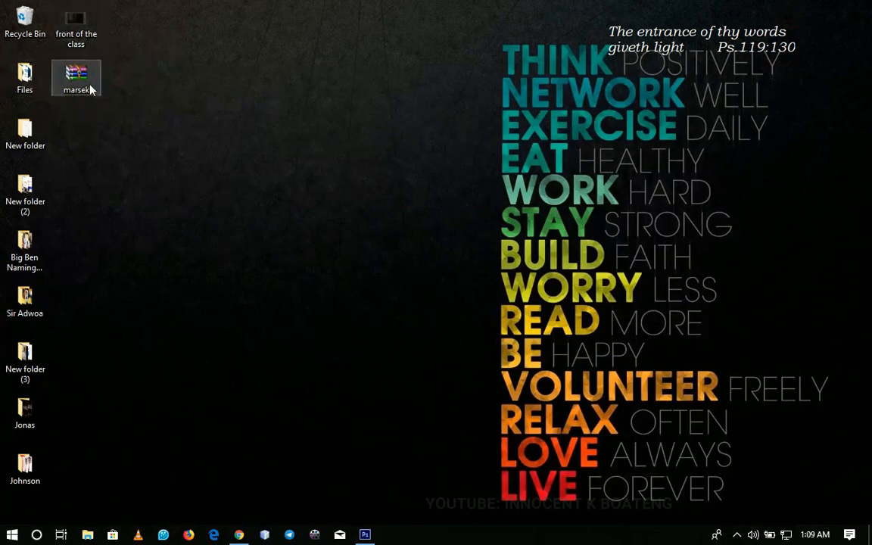
mouse_move(78, 86)
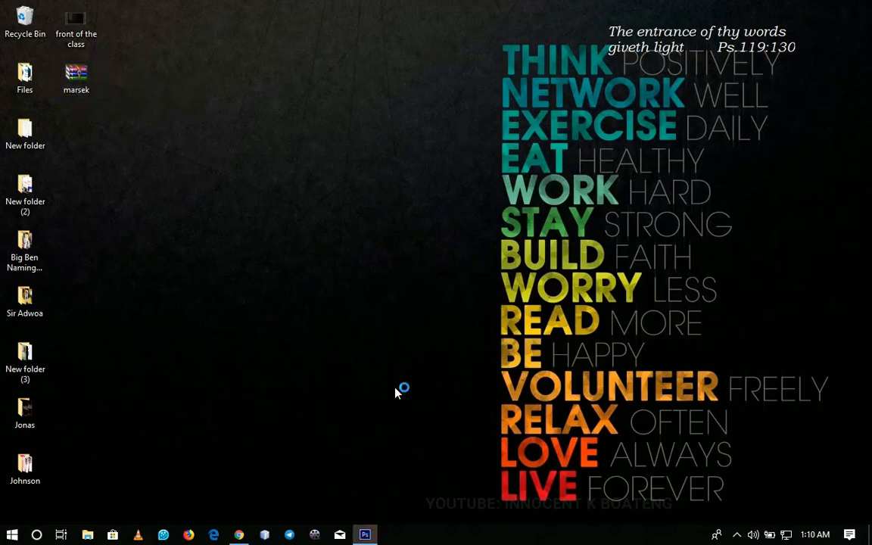
Return to the Photoshop document and bring up the marsek.zip archive in WinRAR.
click(365, 532)
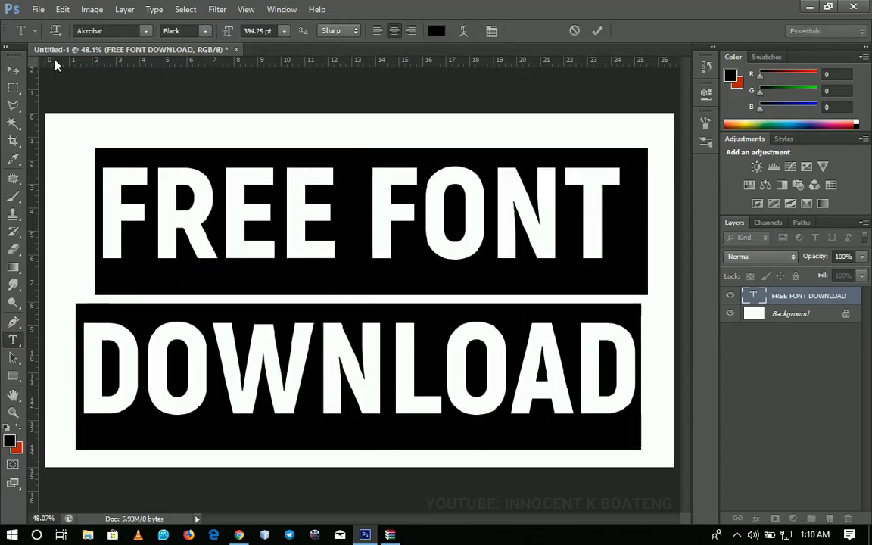
click(91, 30)
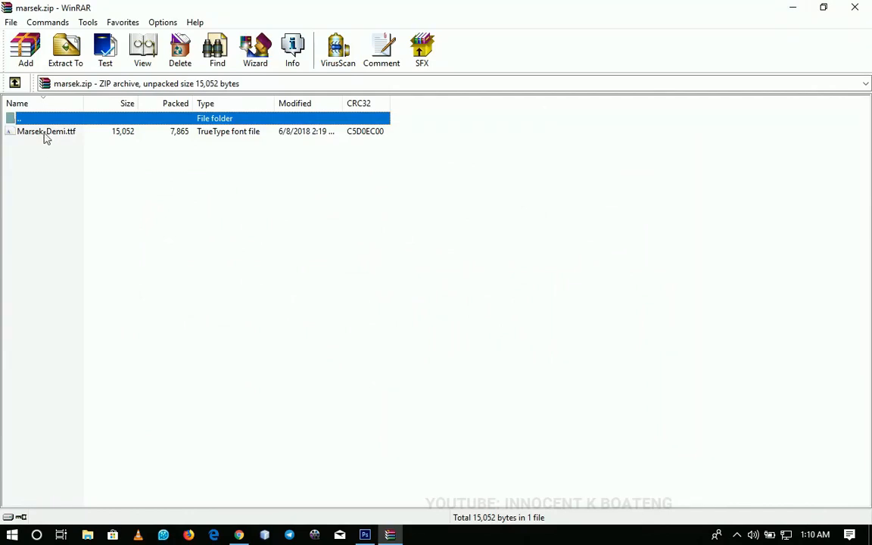
Preview Marsek-Demi.ttf from the archive and install the Marsek Demi font.
click(46, 130)
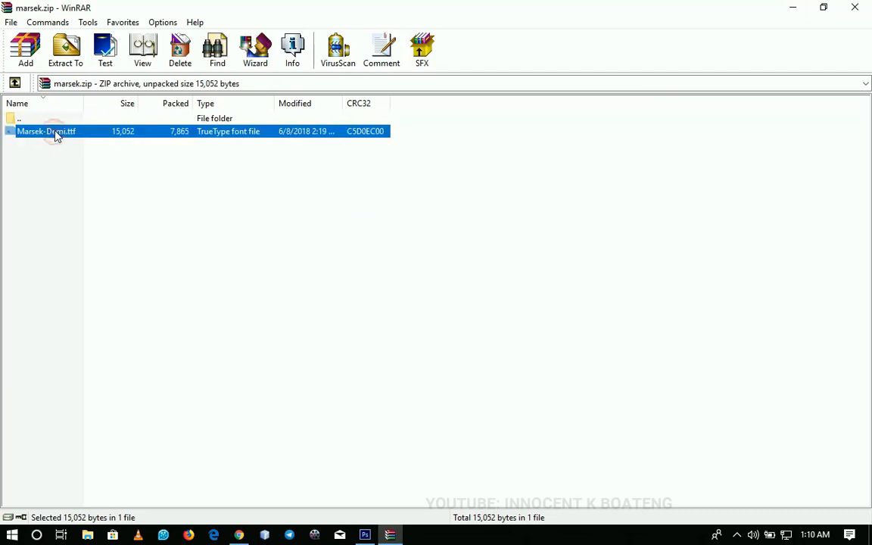
double_click(45, 131)
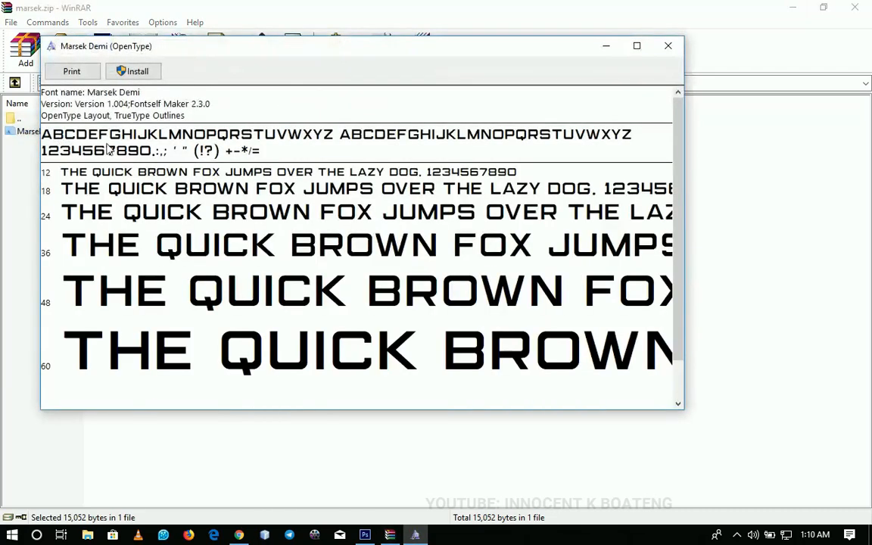
scroll(down, 3)
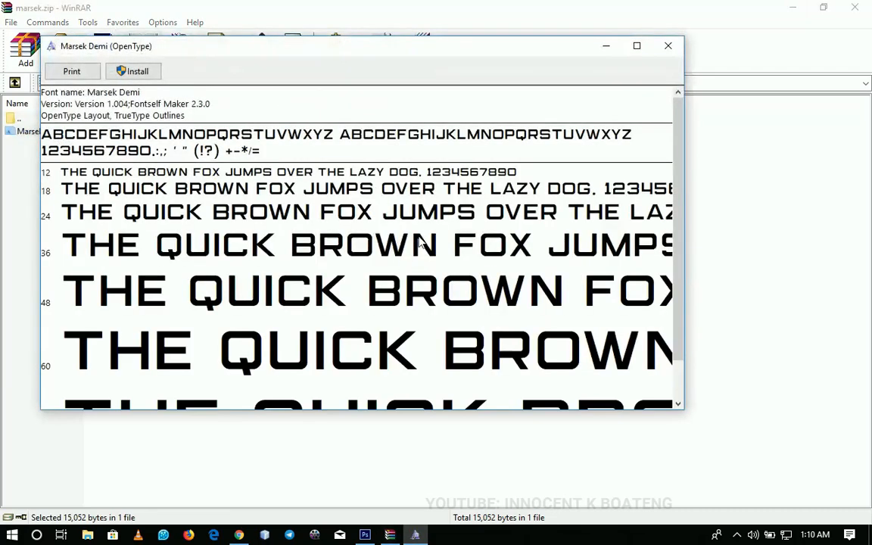
scroll(down, 3)
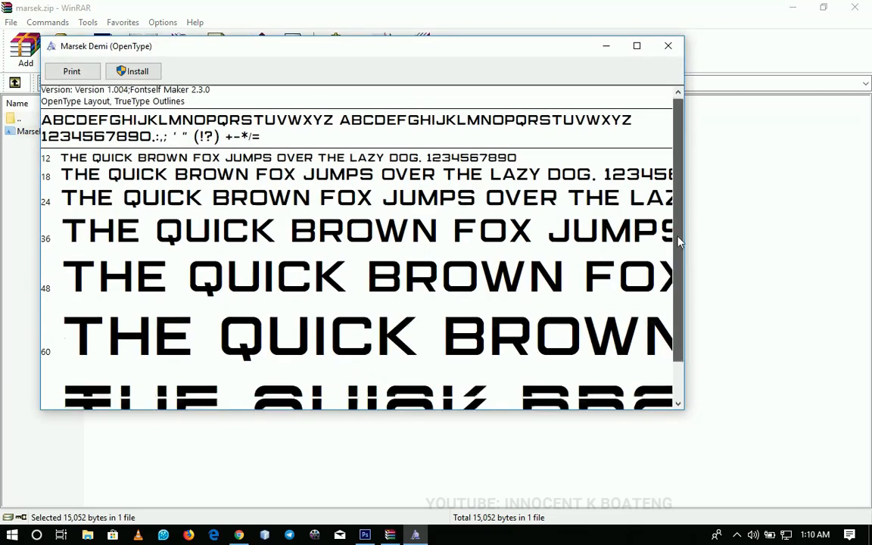
scroll(down, 3)
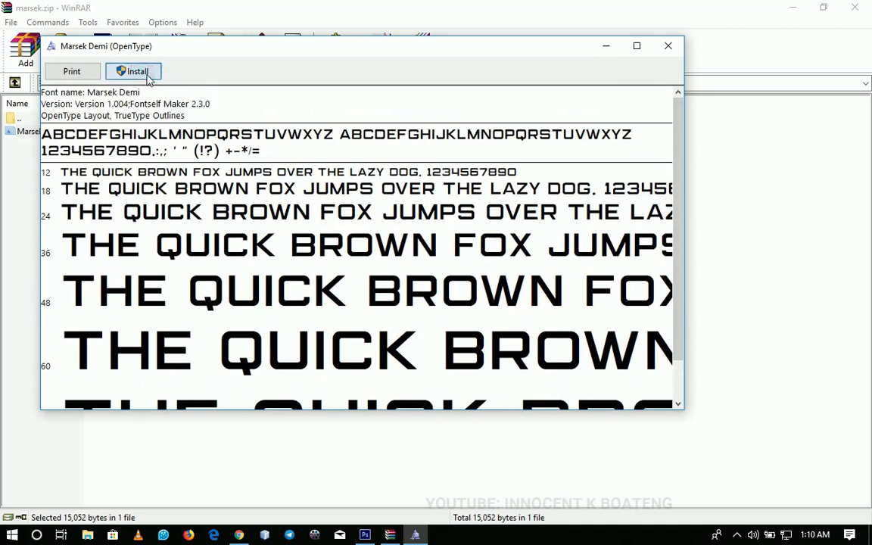
click(136, 71)
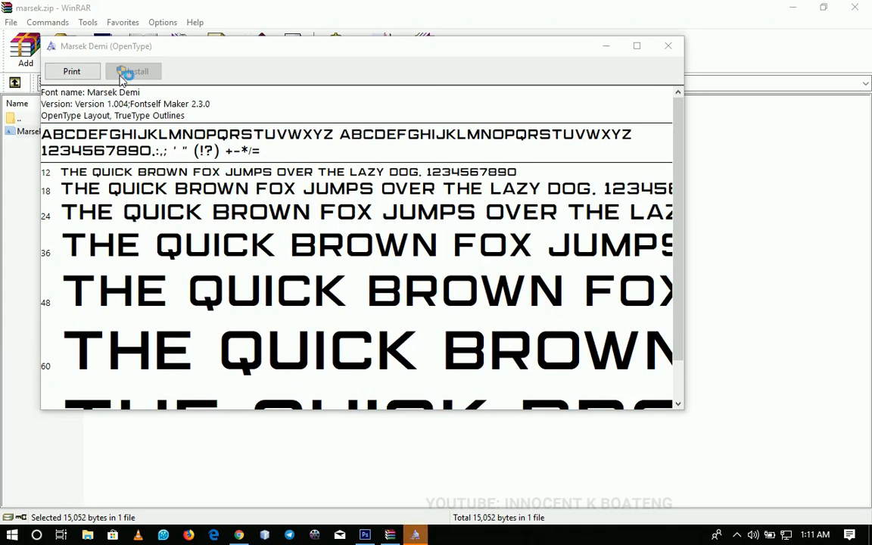
mouse_move(669, 47)
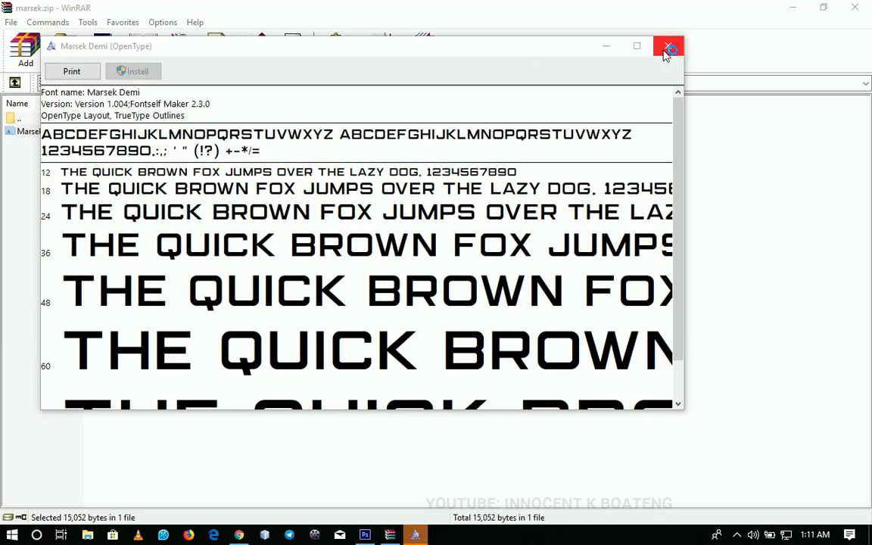
Close the preview and set the FREE FONT DOWNLOAD text in the Marsek font.
click(666, 47)
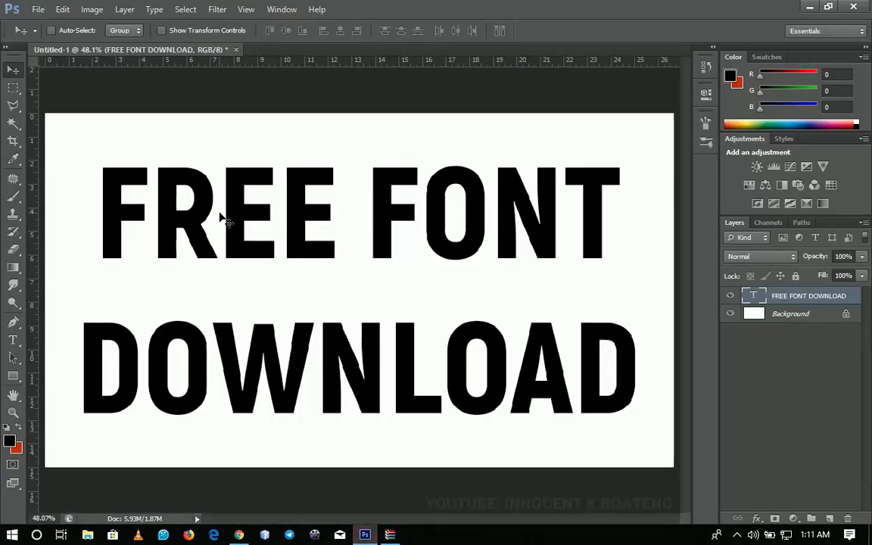
click(12, 339)
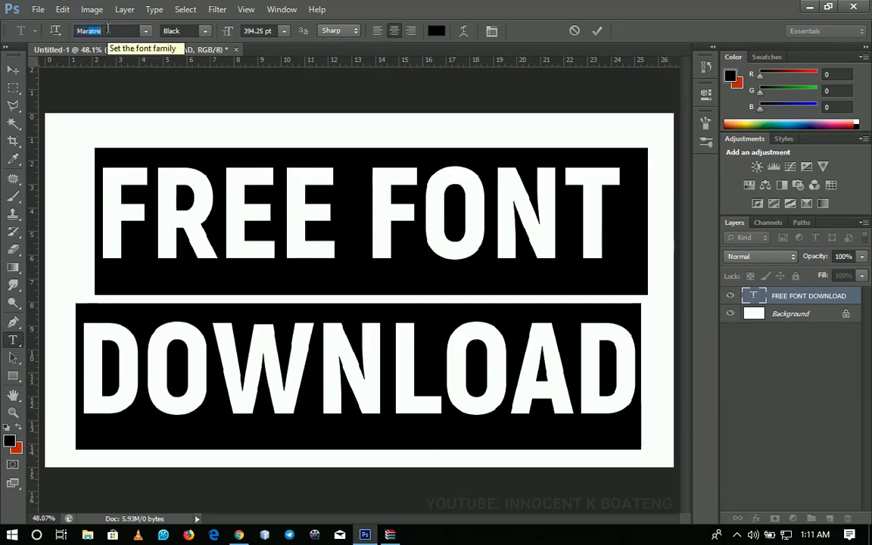
text(Marsek)
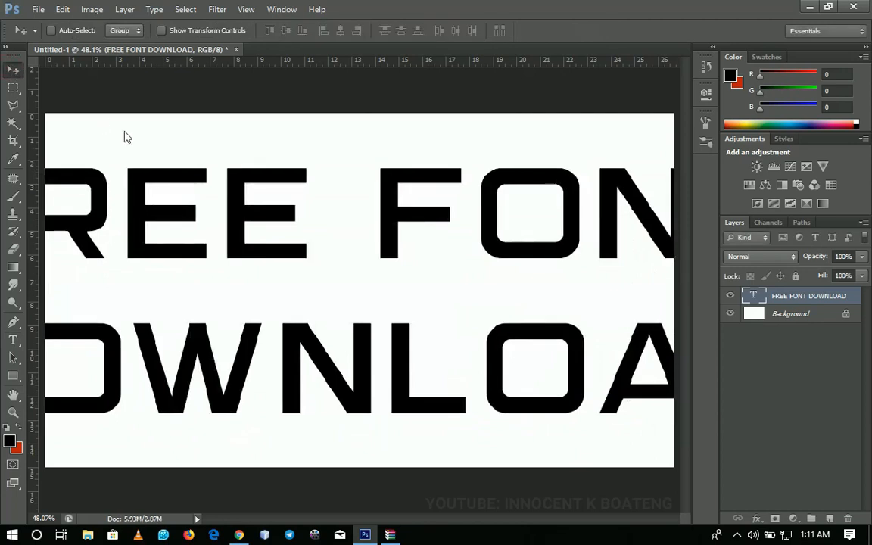
key(ctrl+t)
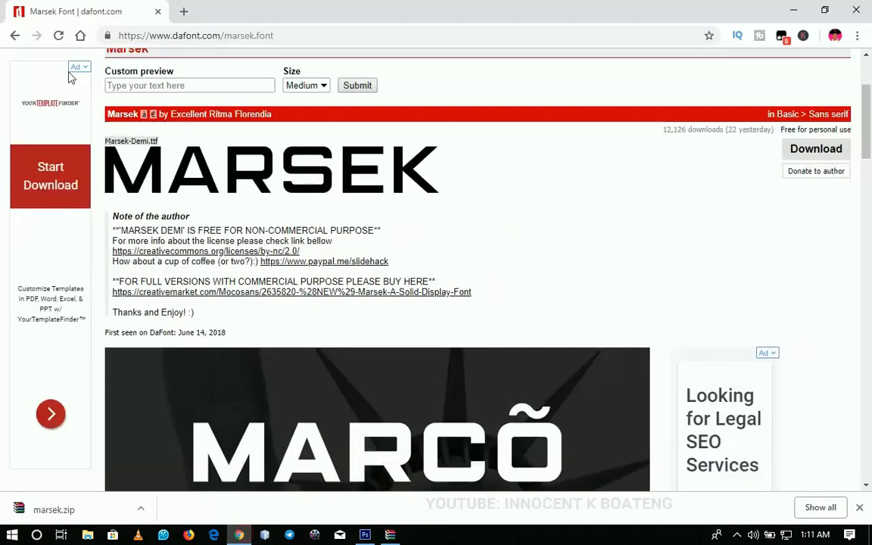
Go back from the dafont Marsek page through the results to the Google homepage.
click(13, 37)
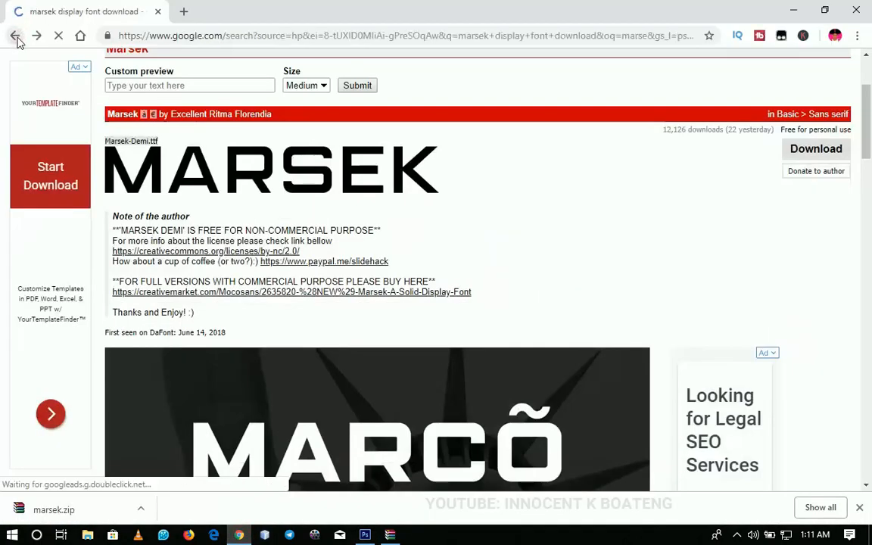
click(12, 37)
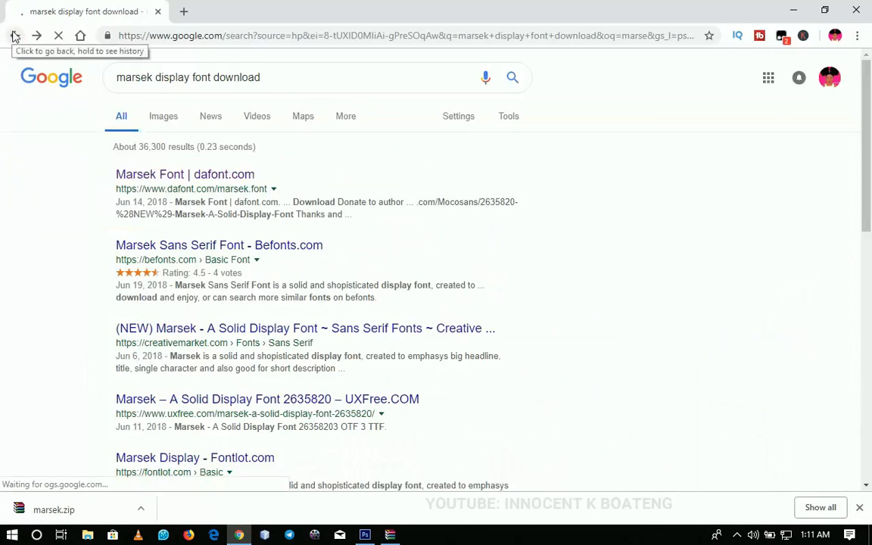
click(12, 36)
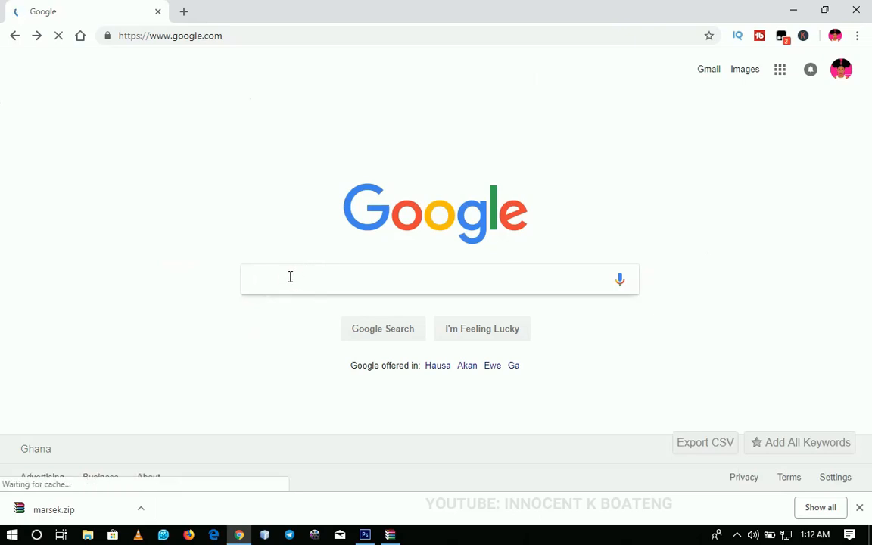
Search Google for 'free font downloads' and look over the top results.
text(ree fon)
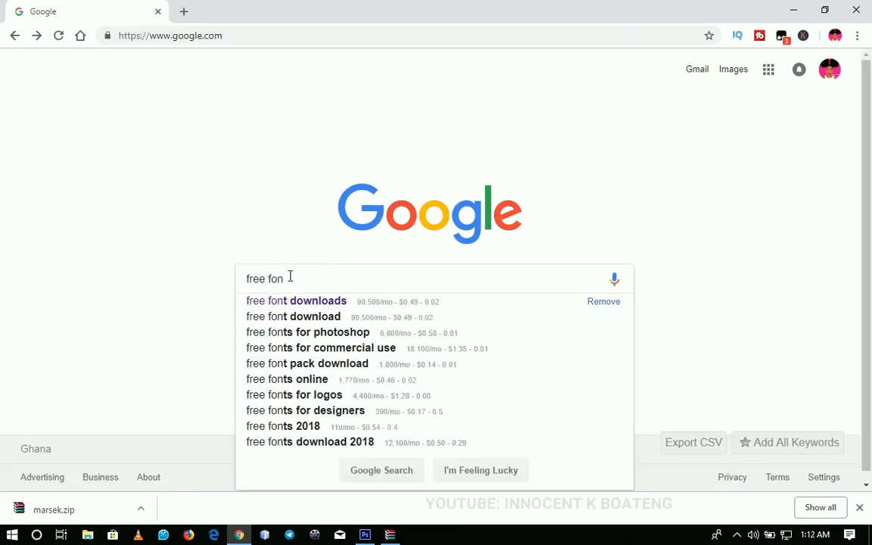
click(296, 300)
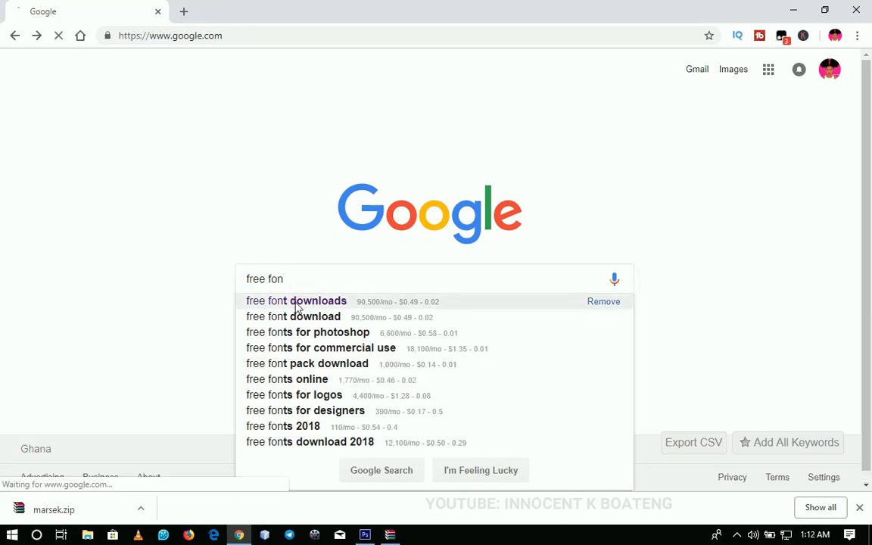
click(296, 300)
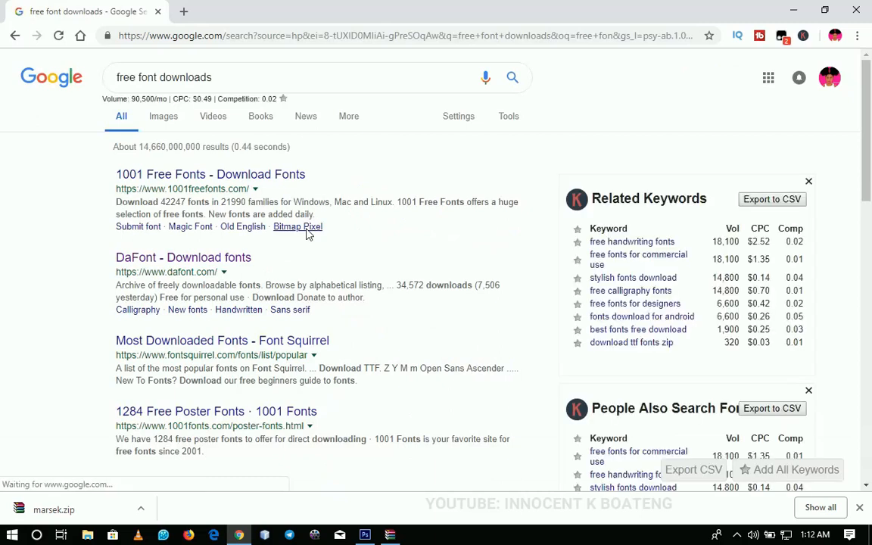
mouse_move(184, 194)
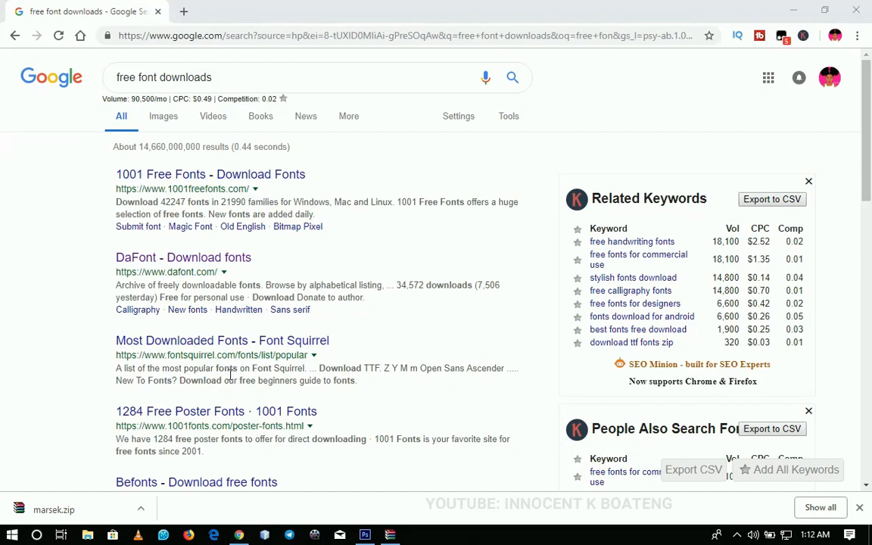
scroll(down, 3)
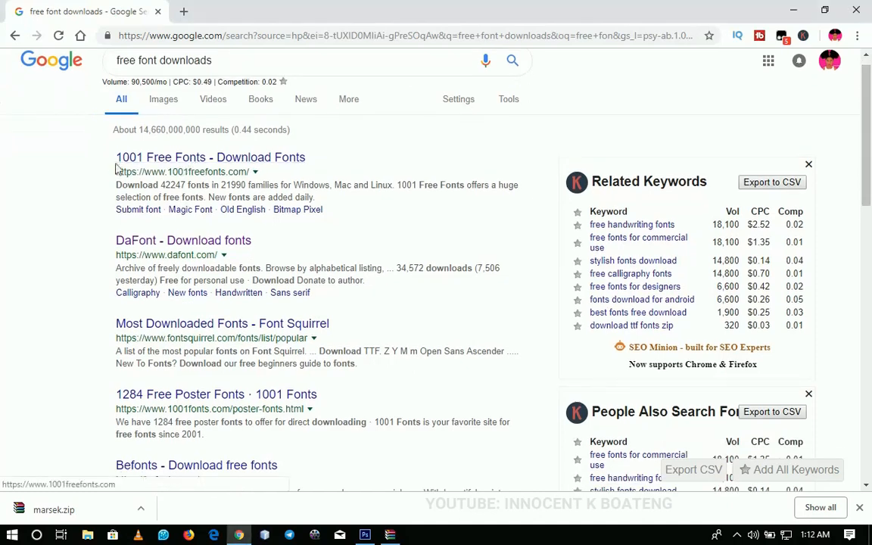
Go to the 1001 Free Fonts result and start browsing its font listings.
click(206, 156)
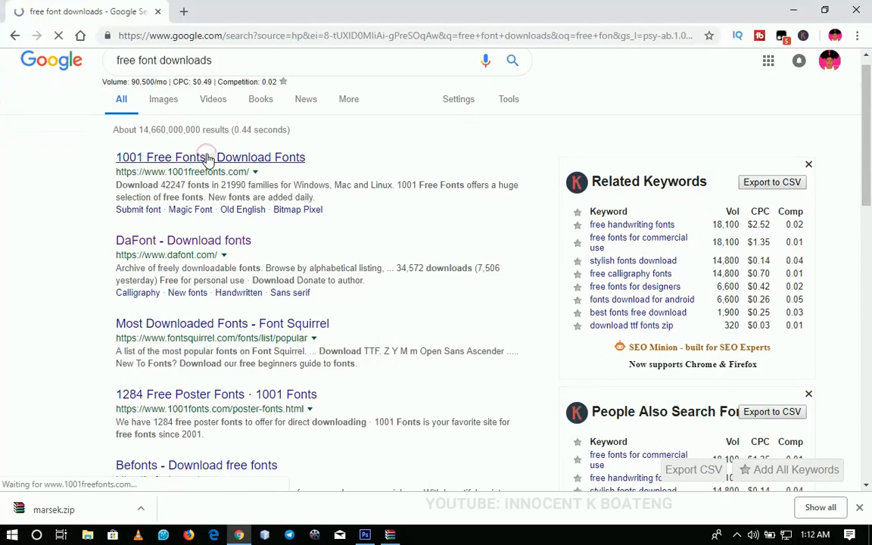
click(204, 156)
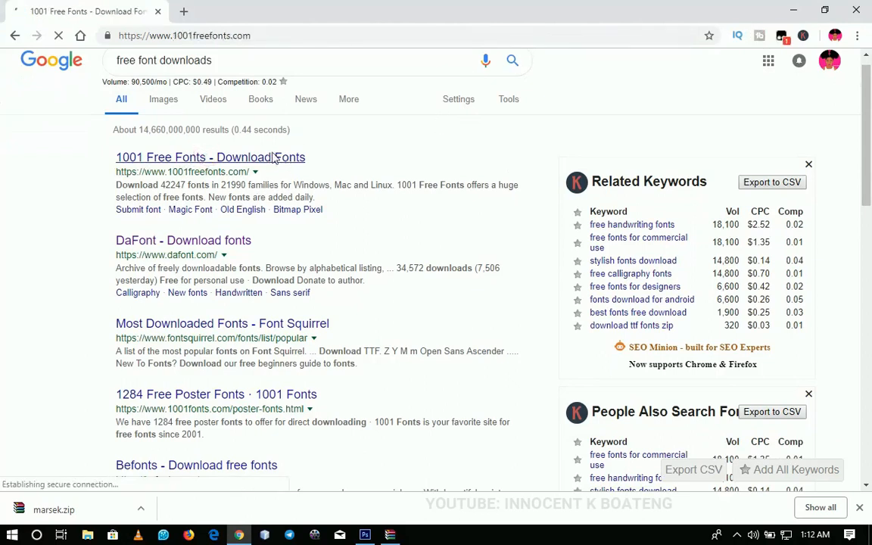
click(208, 156)
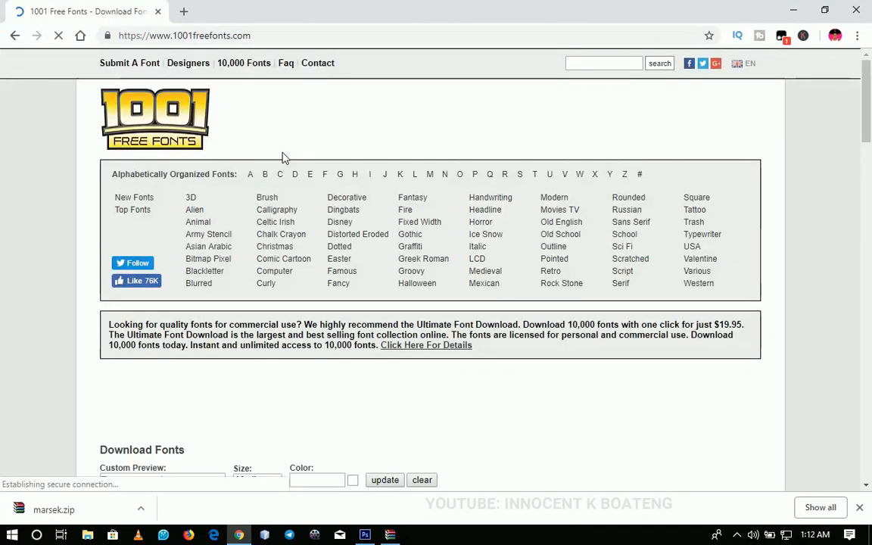
scroll(down, 3)
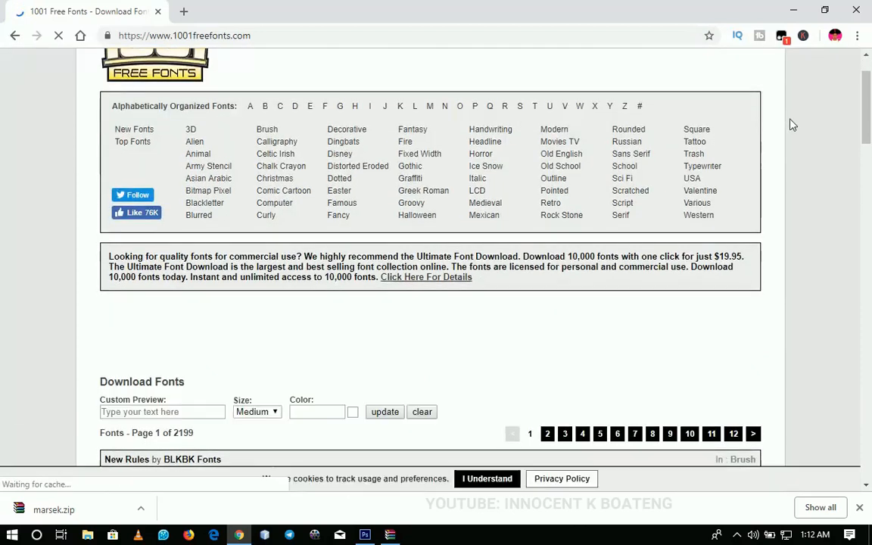
scroll(down, 3)
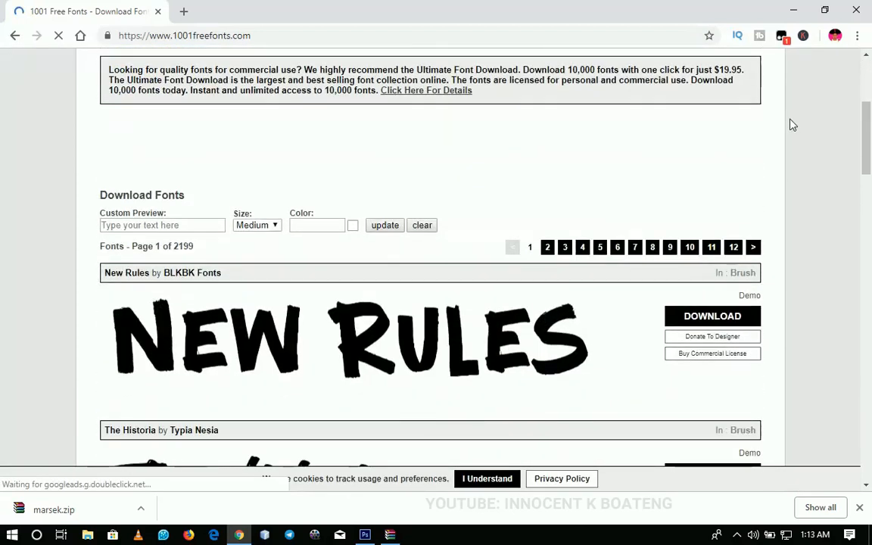
scroll(down, 3)
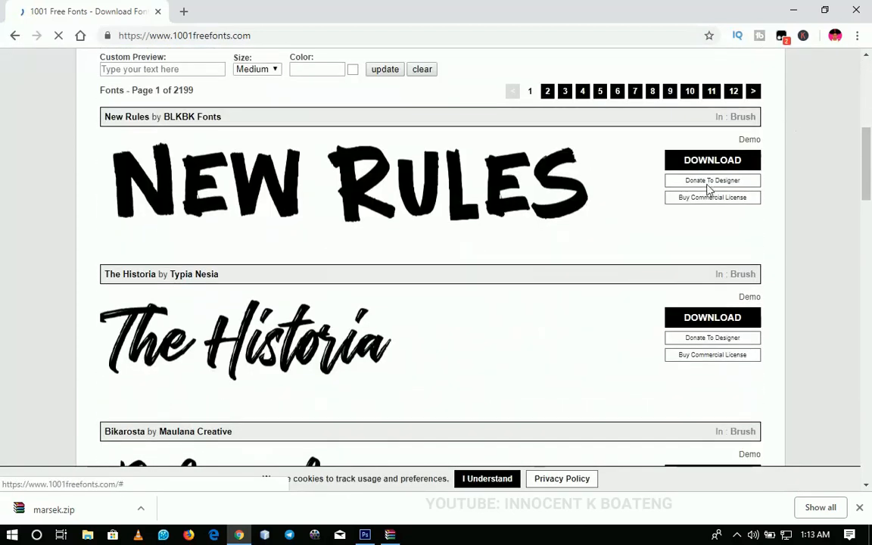
scroll(down, 3)
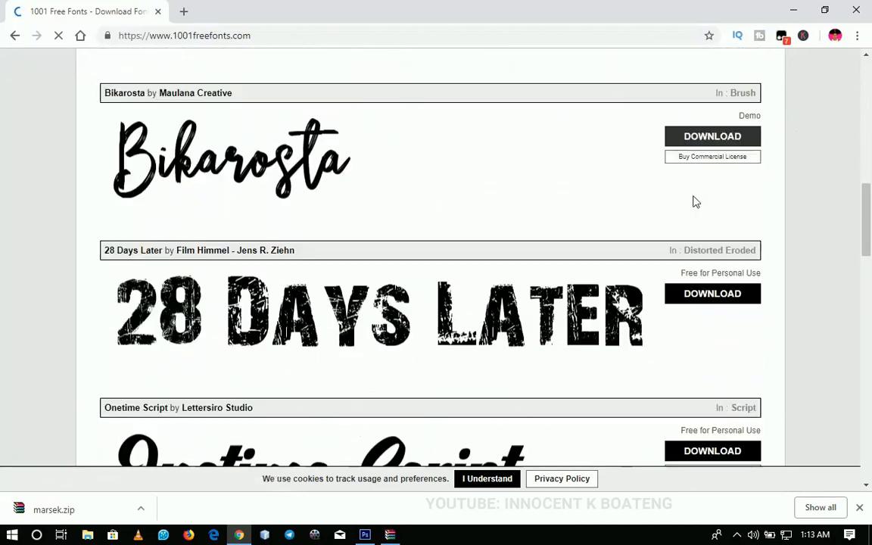
Browse further down the free font listings, then return toward the top.
scroll(down, 3)
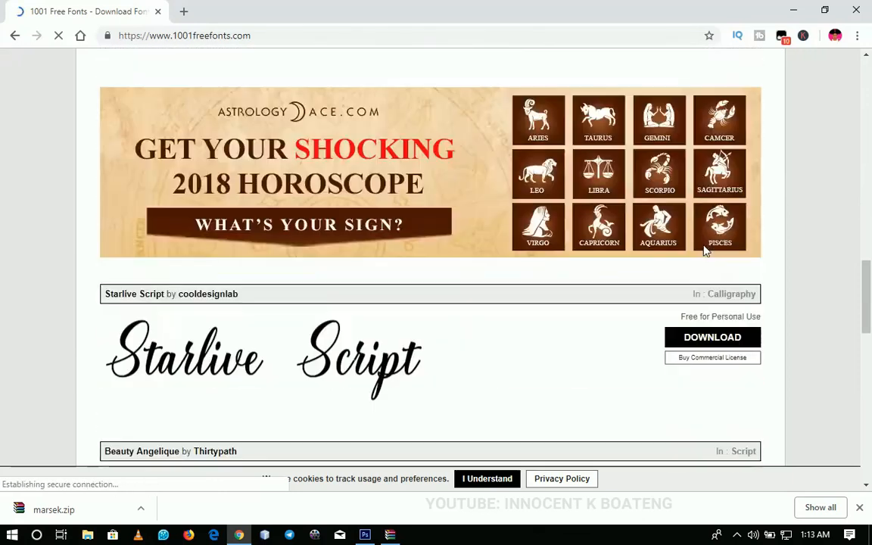
scroll(down, 3)
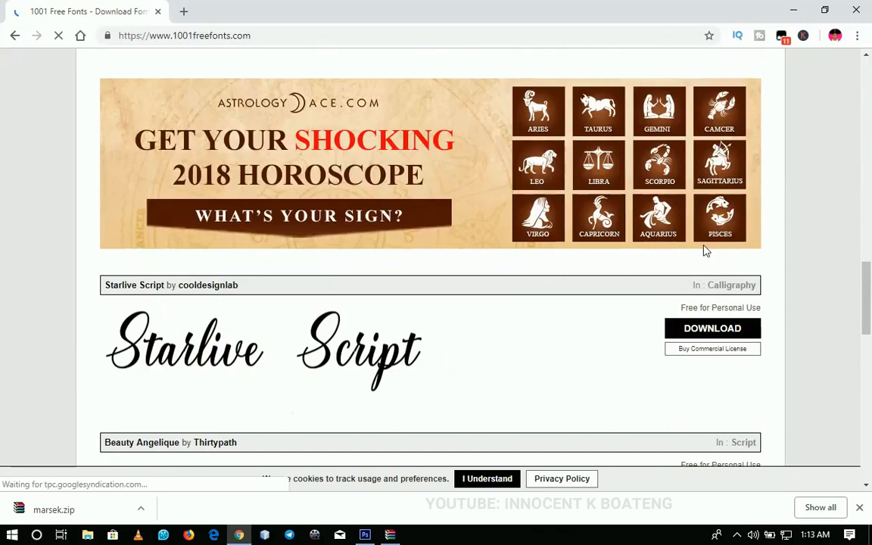
scroll(down, 3)
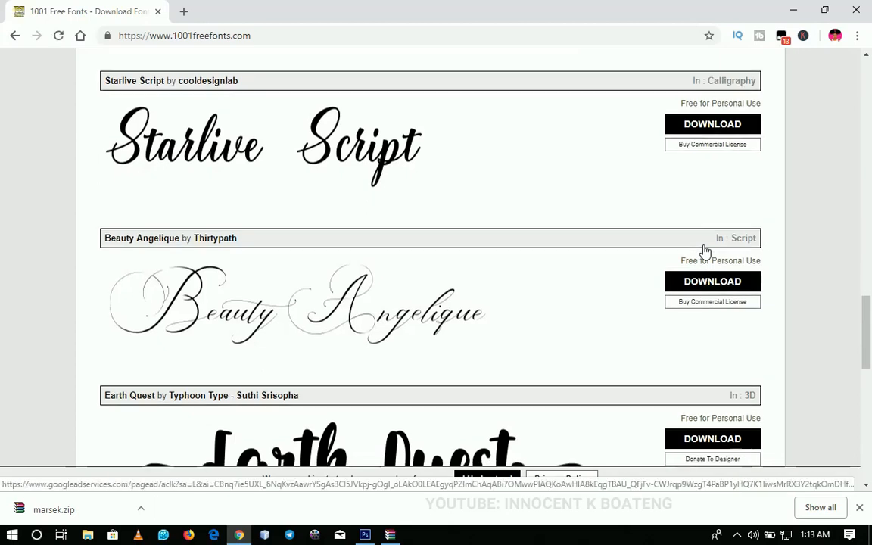
scroll(down, 3)
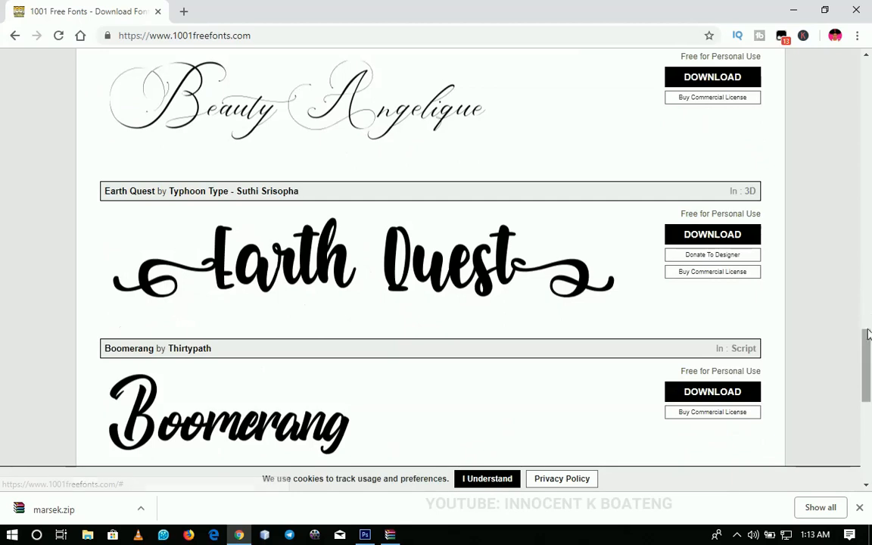
scroll(down, 3)
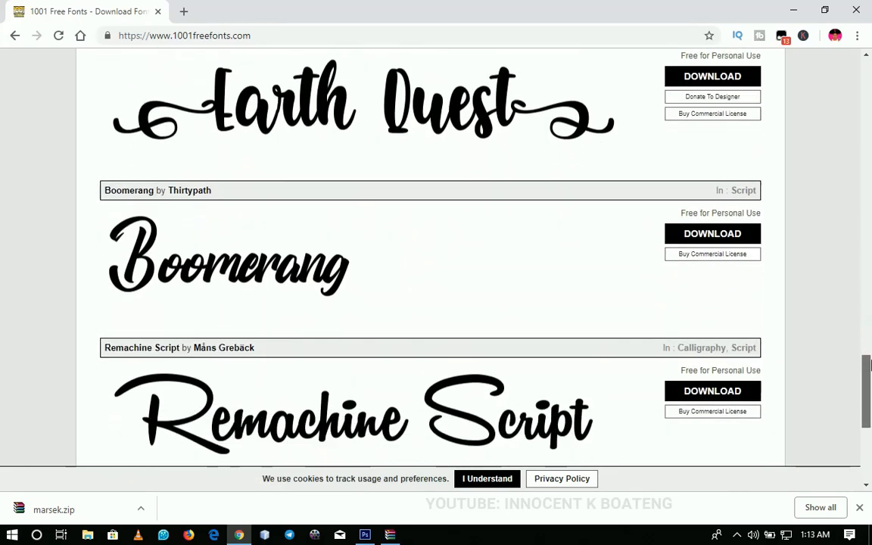
scroll(down, 3)
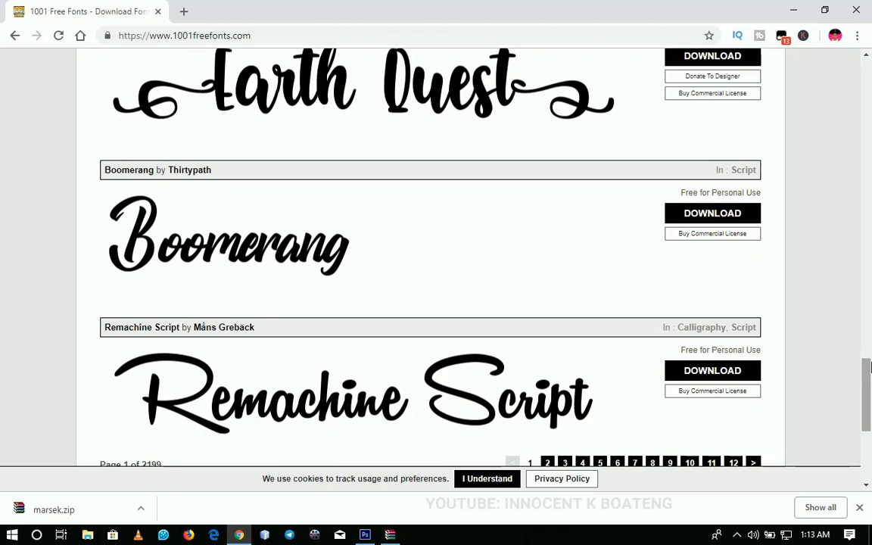
scroll(down, 3)
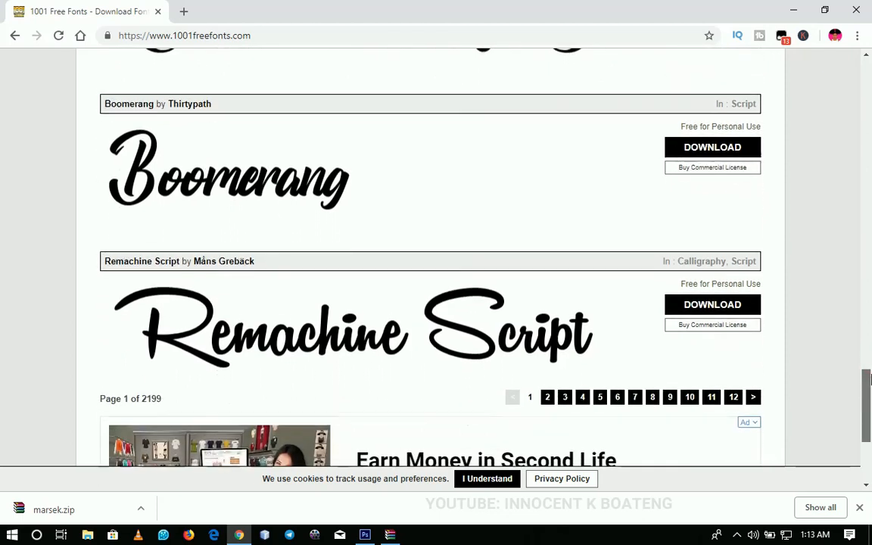
scroll(up, 3)
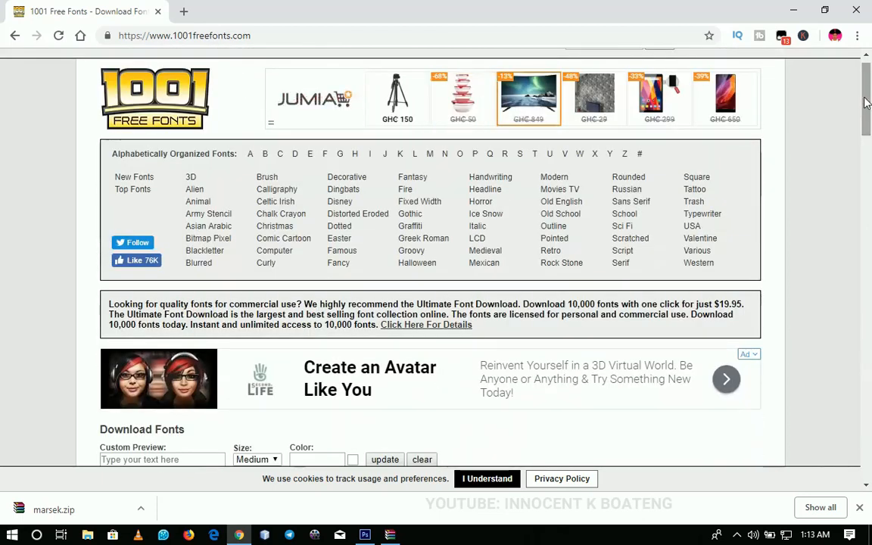